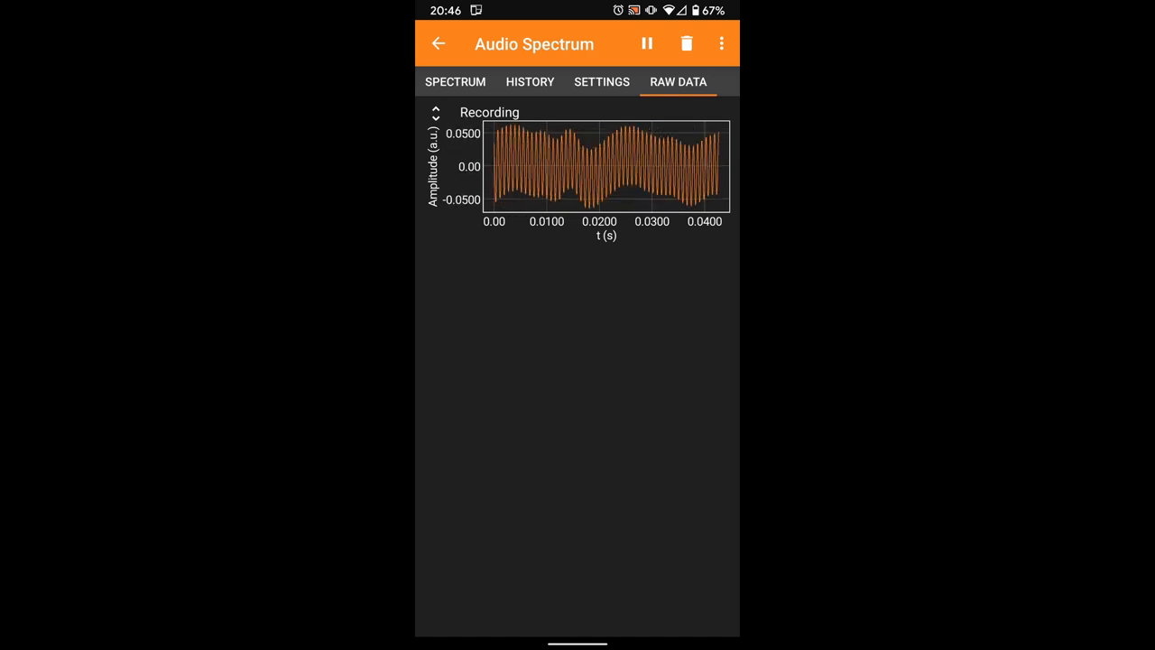
- View the Spectrum readout showing the ~1242 Hz (D#6) peak, then return to the experiment list
left_click(455, 81)
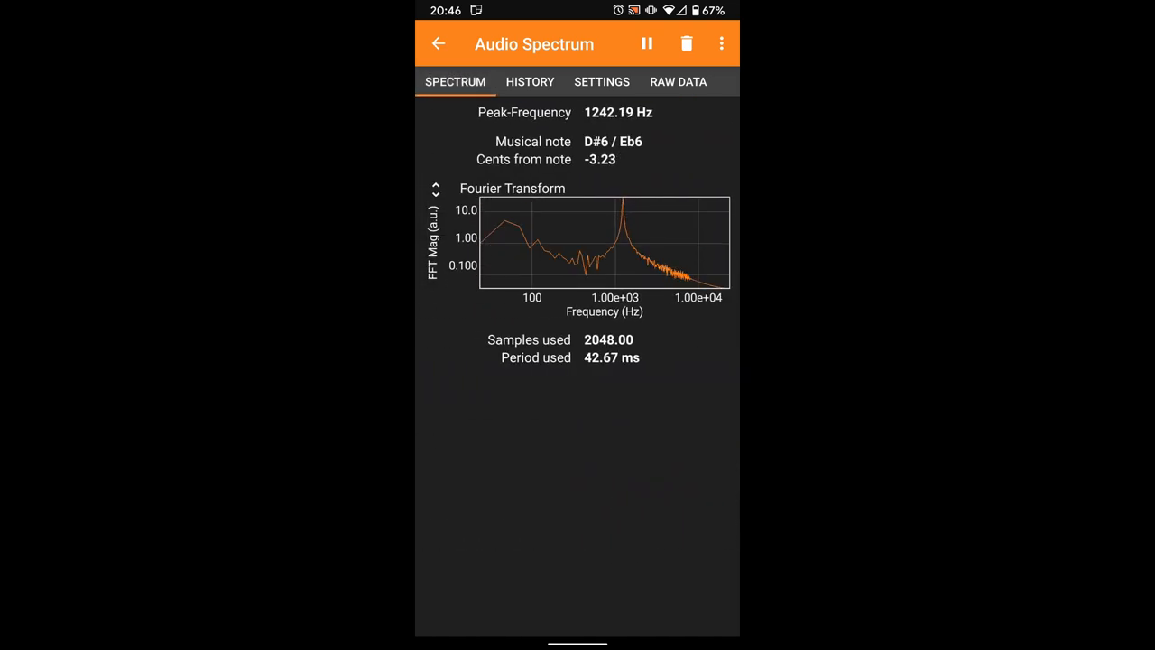
left_click(440, 43)
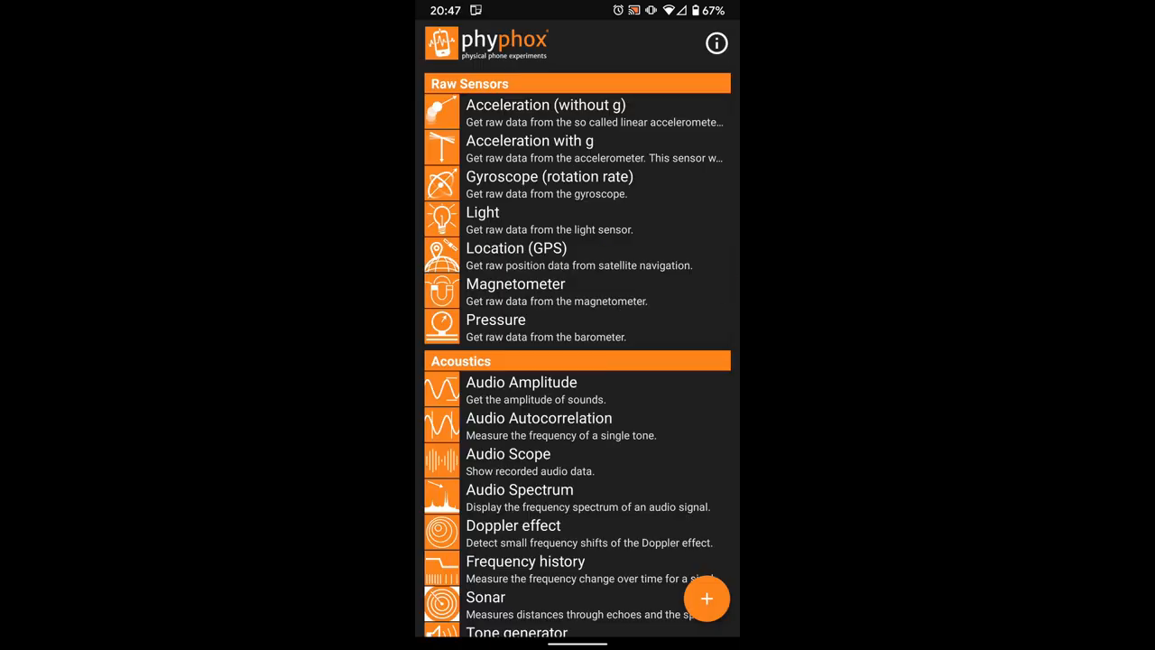
scroll("down", 3)
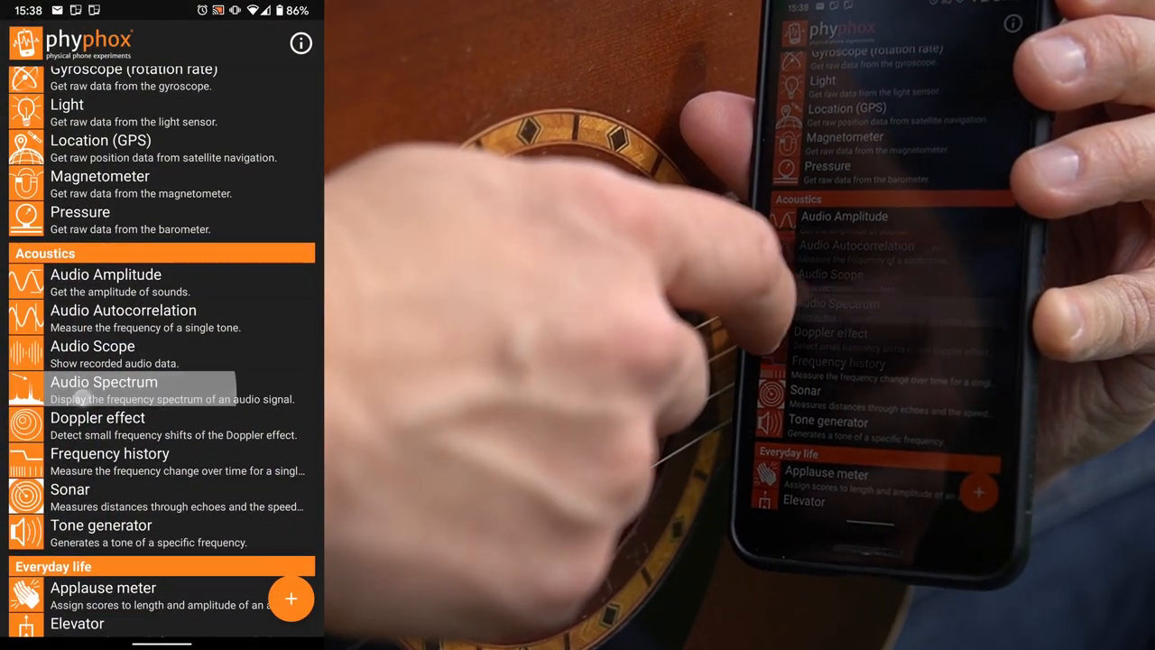
- Start the Audio Spectrum experiment measuring from the Acoustics list
left_click(104, 383)
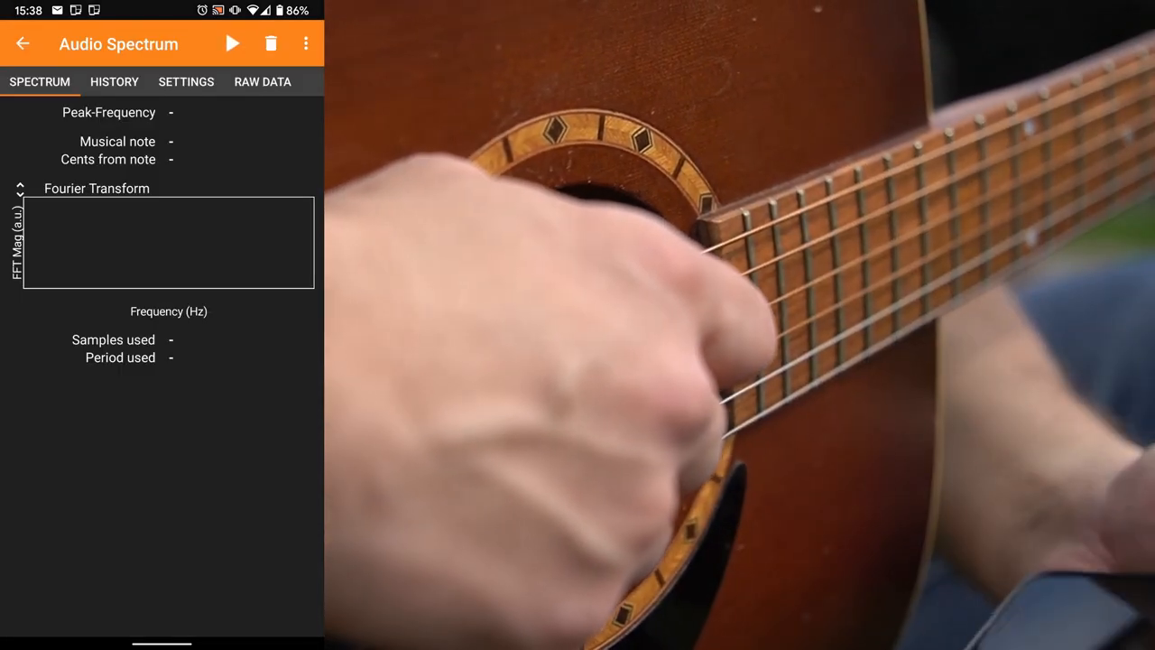
left_click(231, 43)
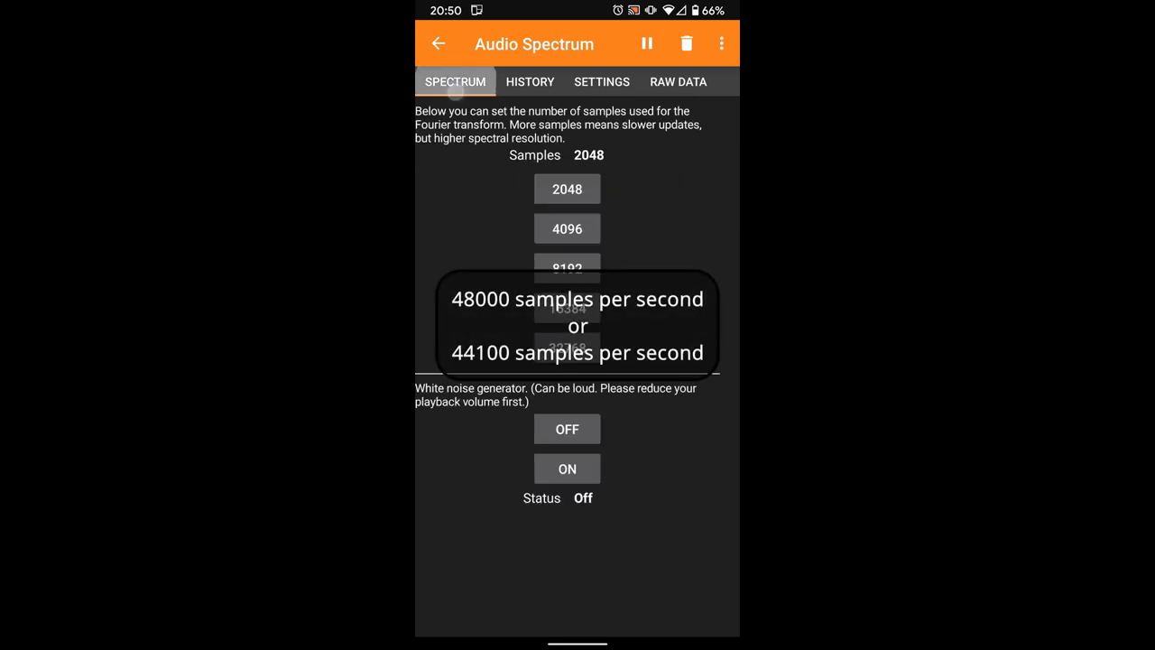
- Pick a data point near 23929.688 Hz on the enlarged Fourier transform plot, then restore the normal view
left_click(455, 81)
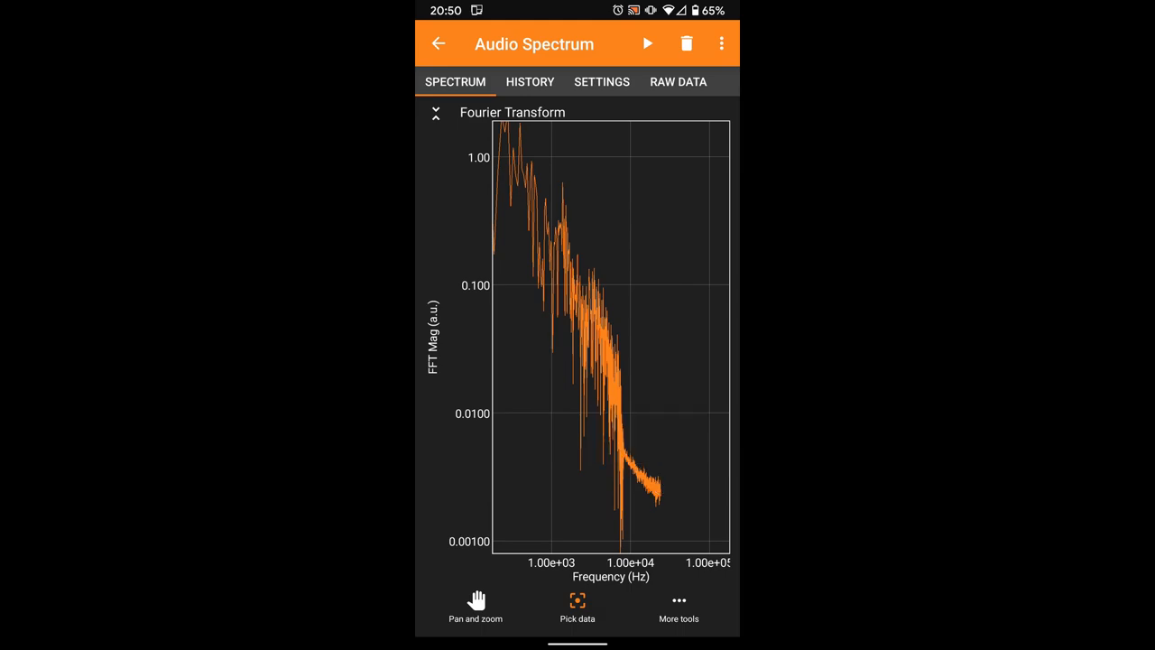
left_click(660, 487)
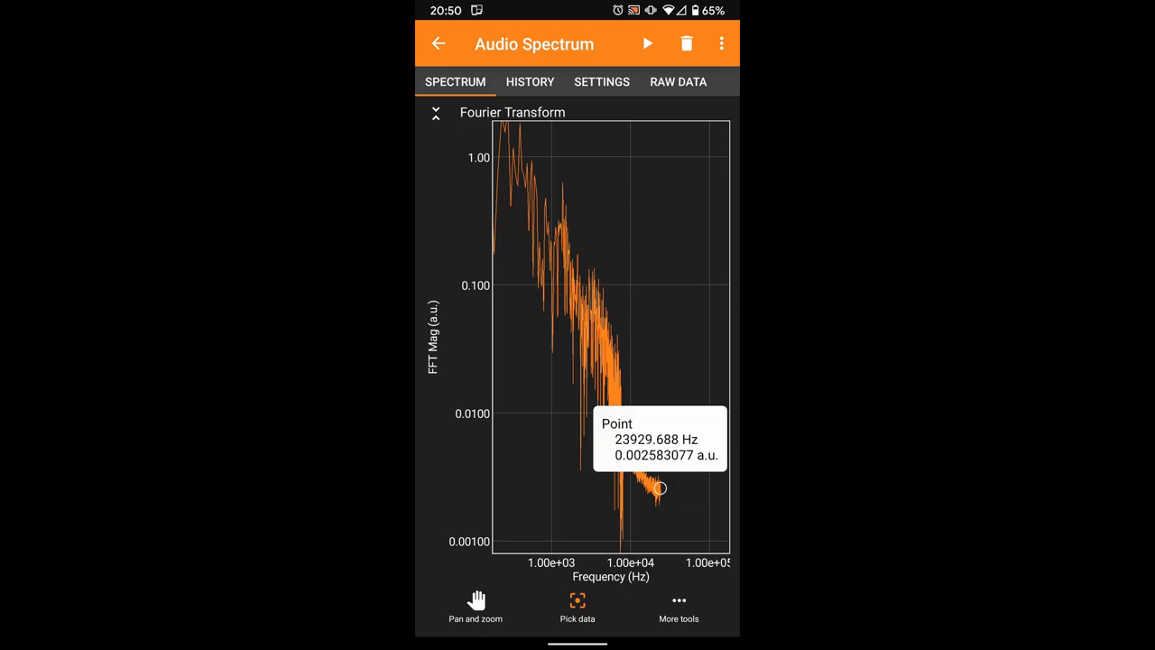
left_click(436, 112)
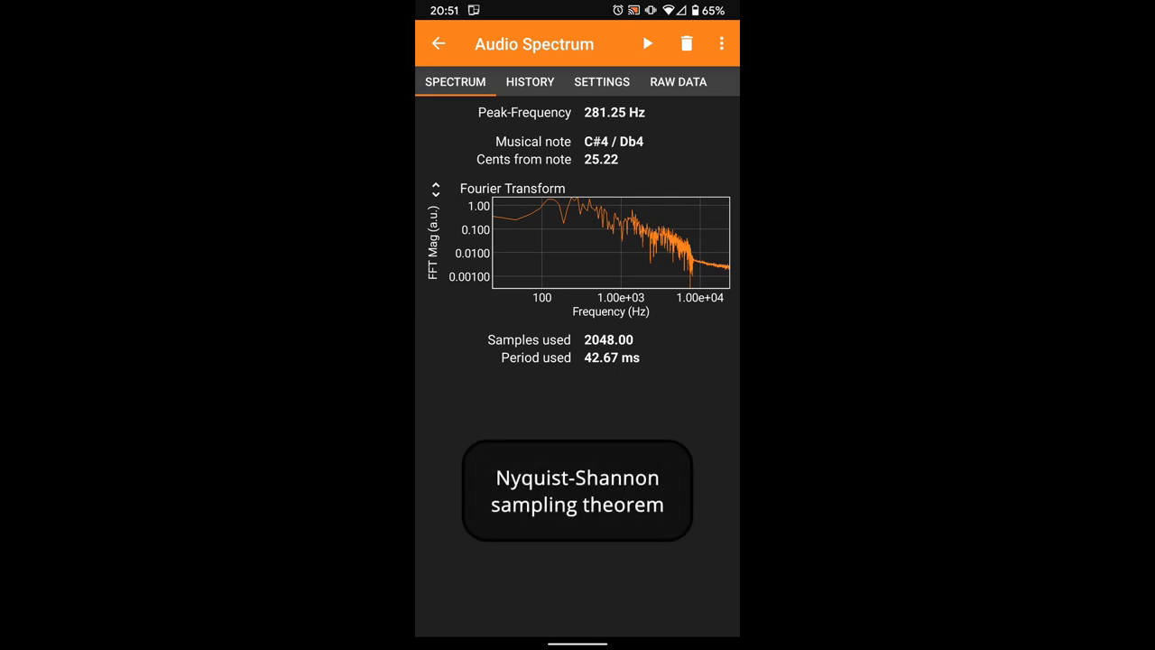
- Resume measuring the plucked guitar string to read a 351.56 Hz peak, note F4
left_click(648, 44)
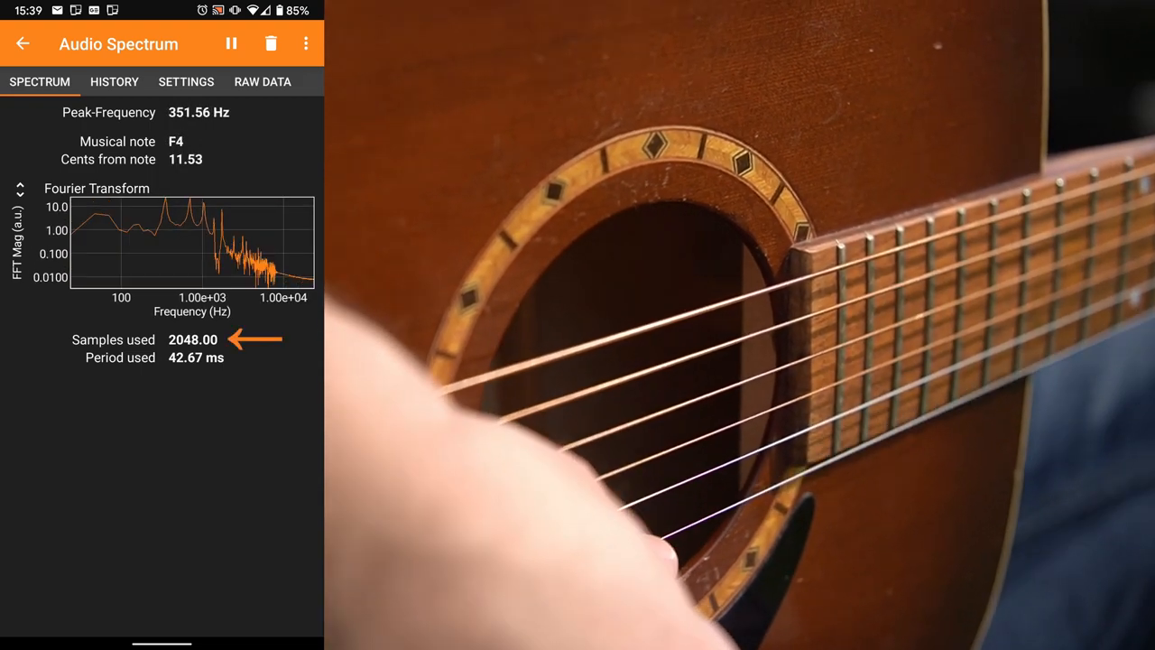